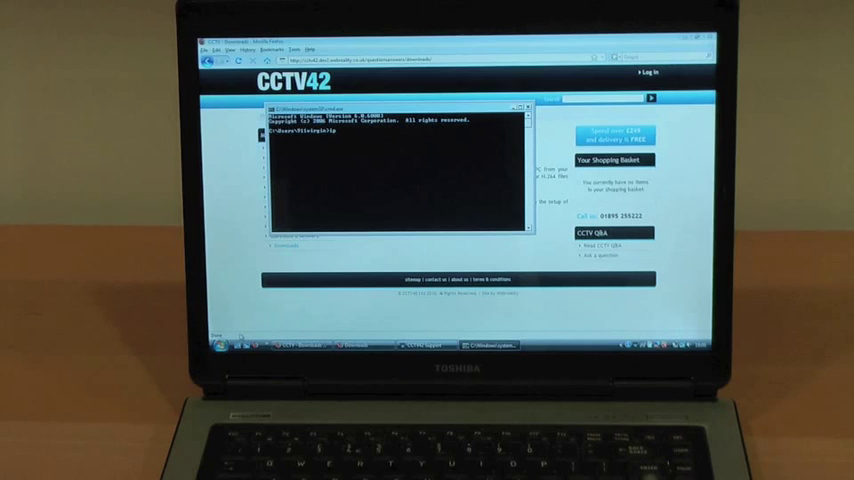
- Enter ipconfig in Command Prompt to look up the network addresses
{"action": "type", "text": "ipconfig"}
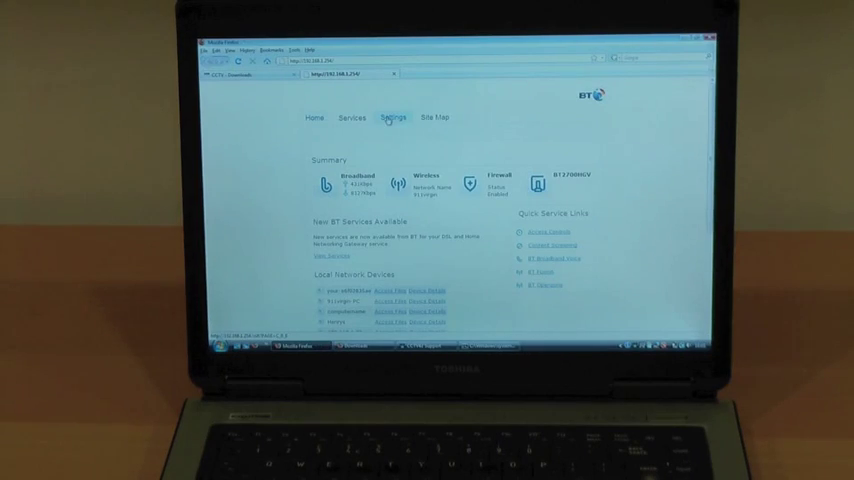
- Open the Settings area from the BT Home Hub summary page at 192.168.1.254
{"action": "left_click", "coordinate": [391, 117]}
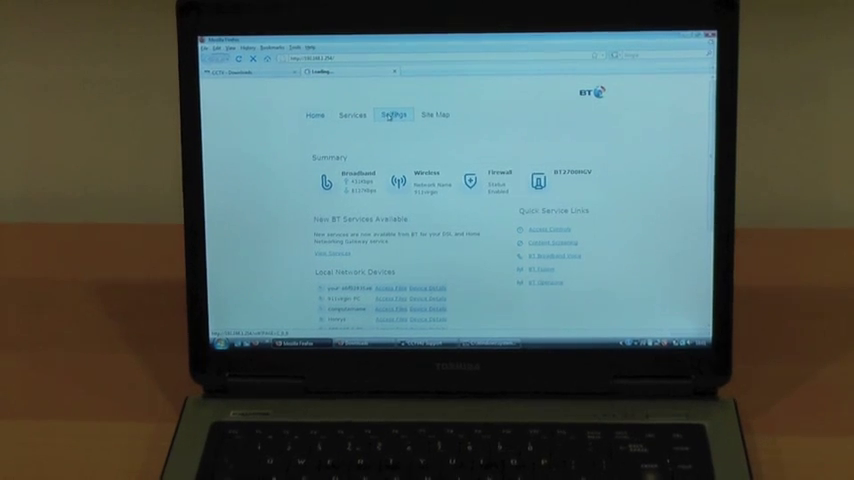